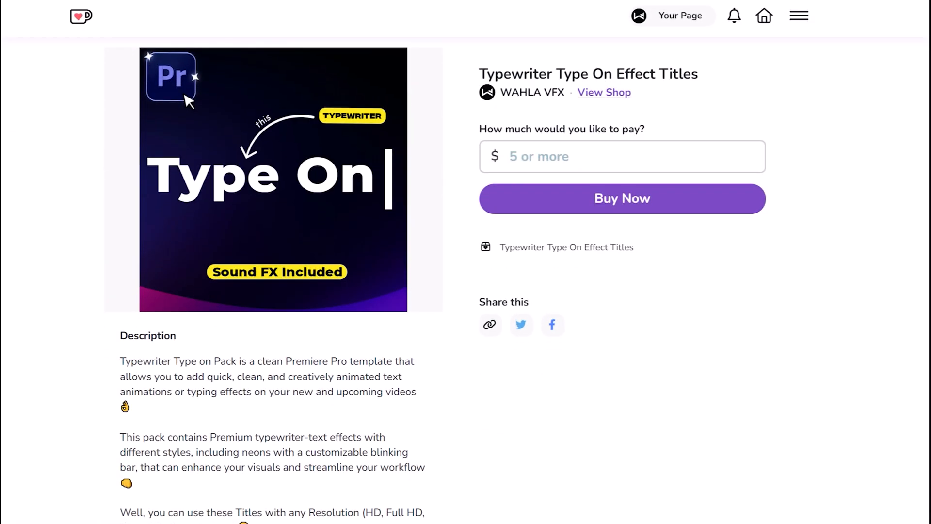
- Search Effects for 'linear' and apply Linear Wipe to the Typo Trends! title clip
{"action": "scroll", "scroll_direction": "down", "scroll_amount": 3}
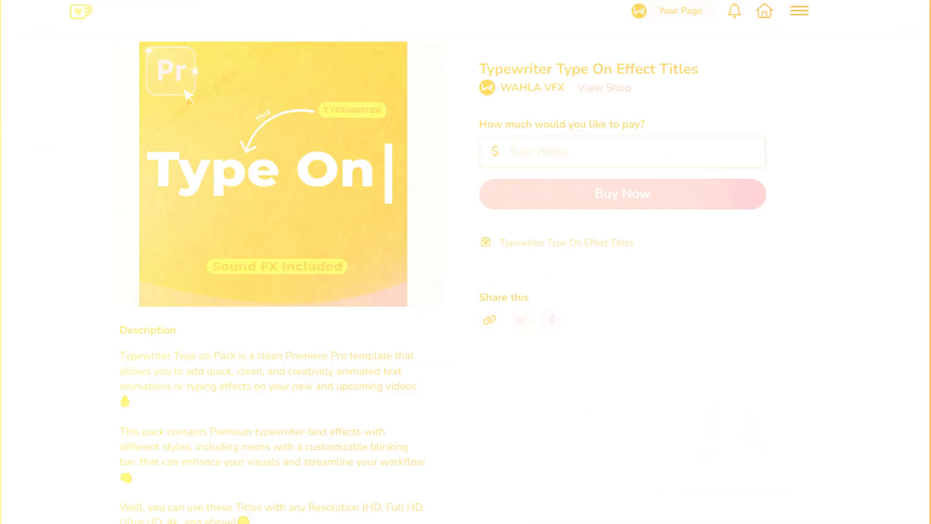
{"action": "scroll", "scroll_direction": "down", "scroll_amount": 3}
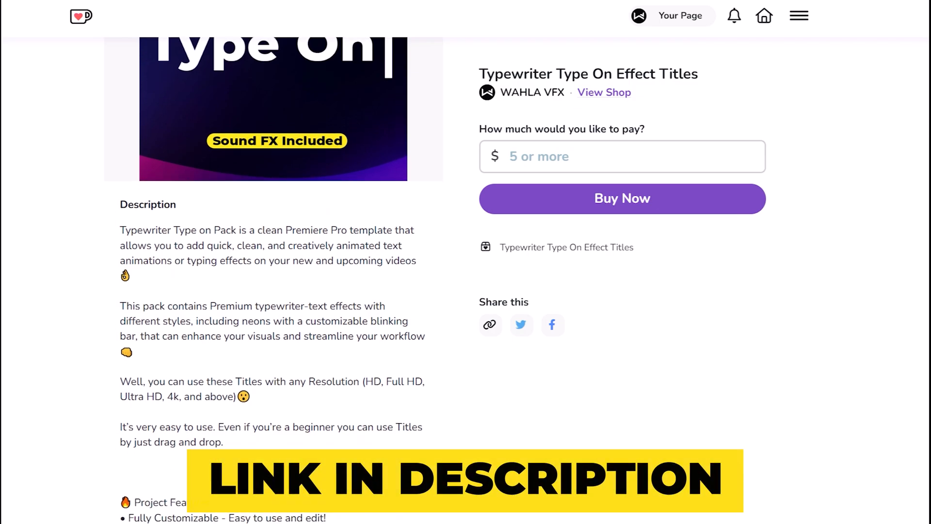
{"action": "scroll", "scroll_direction": "down", "scroll_amount": 3}
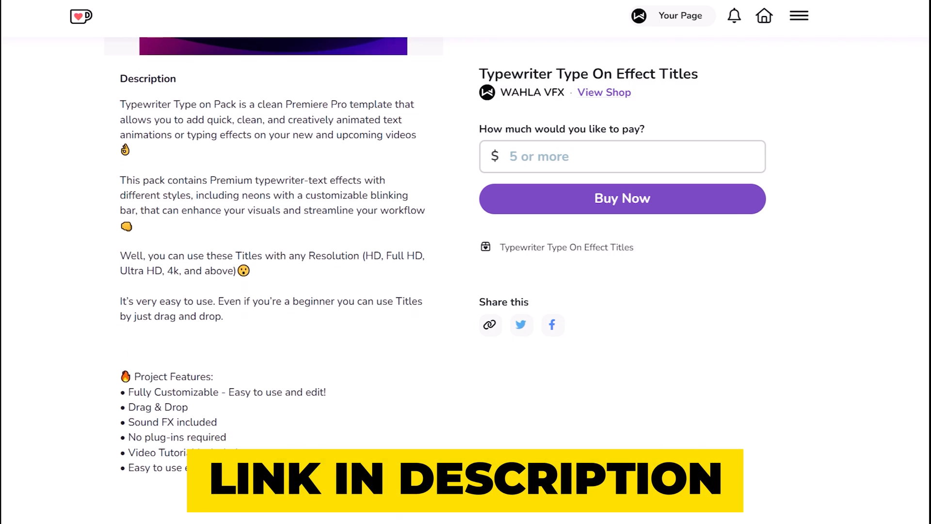
{"action": "scroll", "scroll_direction": "down", "scroll_amount": 3}
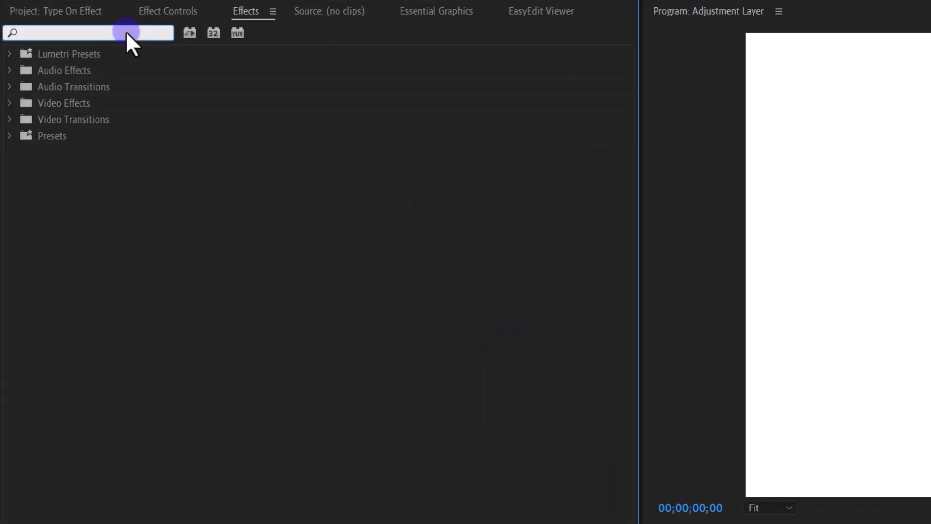
{"action": "type", "text": "linear"}
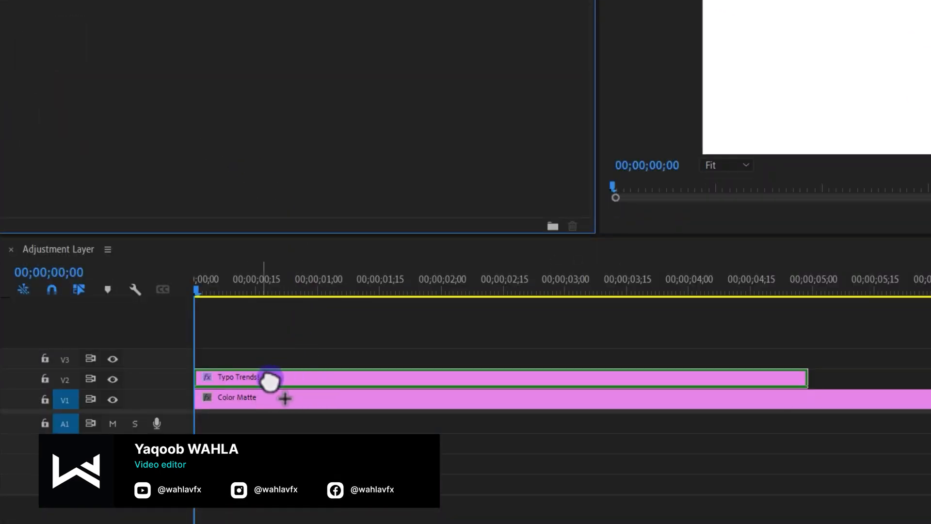
{"action": "double_click", "coordinate": [235, 376]}
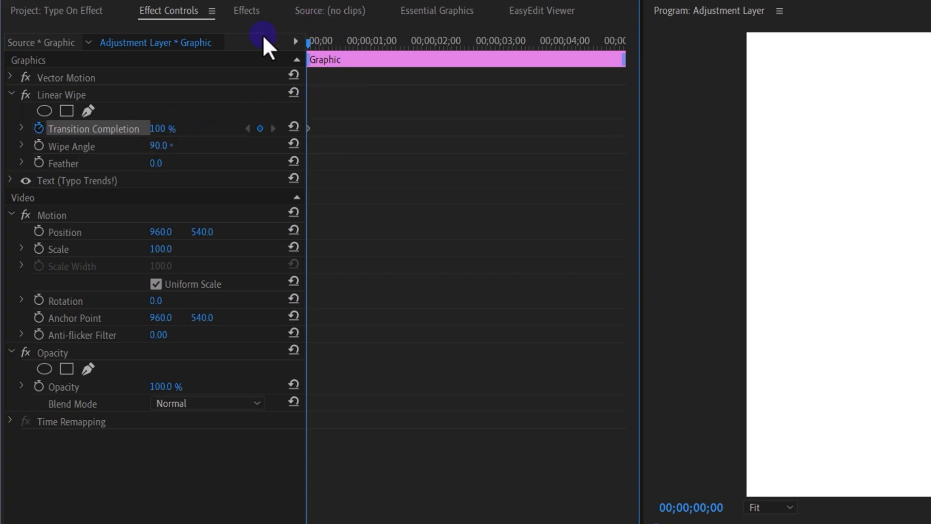
- Keyframe the Linear Wipe's Transition Completion around three seconds so the text is revealed
{"action": "left_click", "coordinate": [503, 40]}
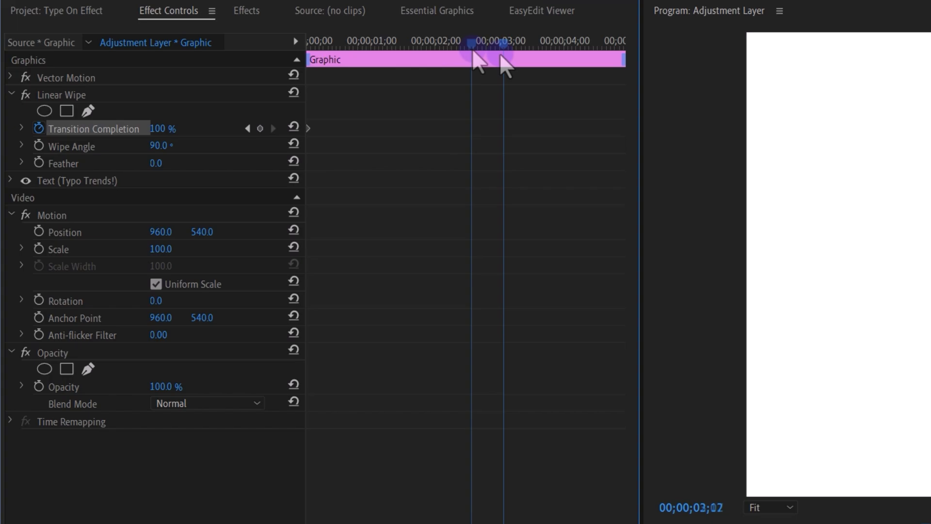
{"action": "double_click", "coordinate": [157, 128]}
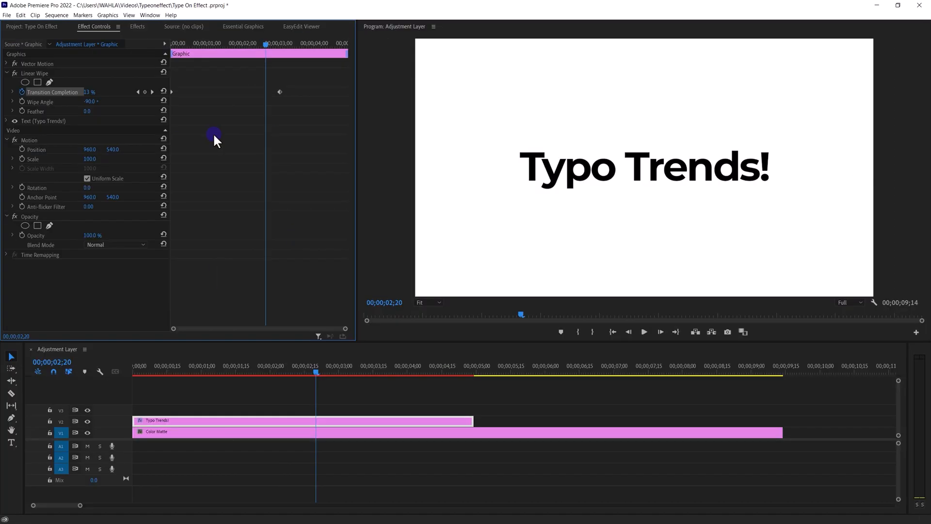
{"action": "left_click", "coordinate": [330, 332]}
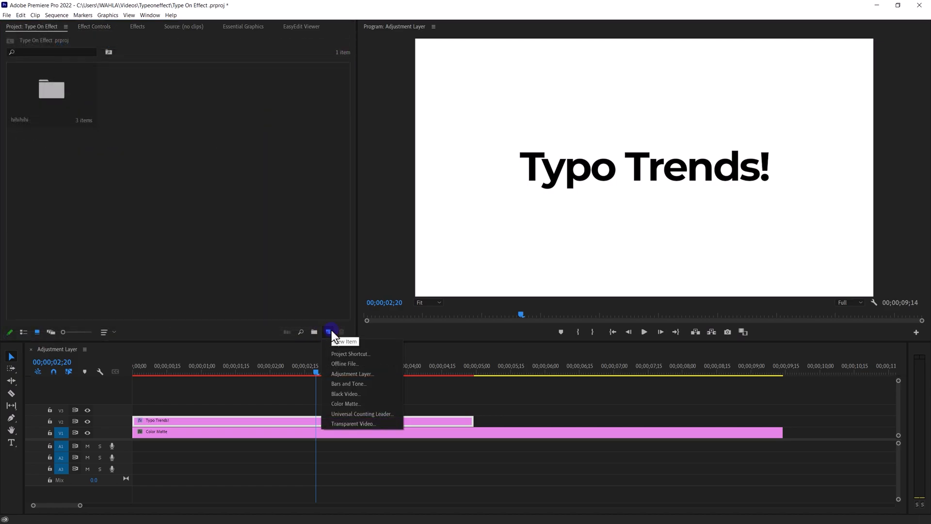
- Add a Black Video clip above the title and scale it non-uniformly to height 14, width 0.4
{"action": "left_click", "coordinate": [346, 393]}
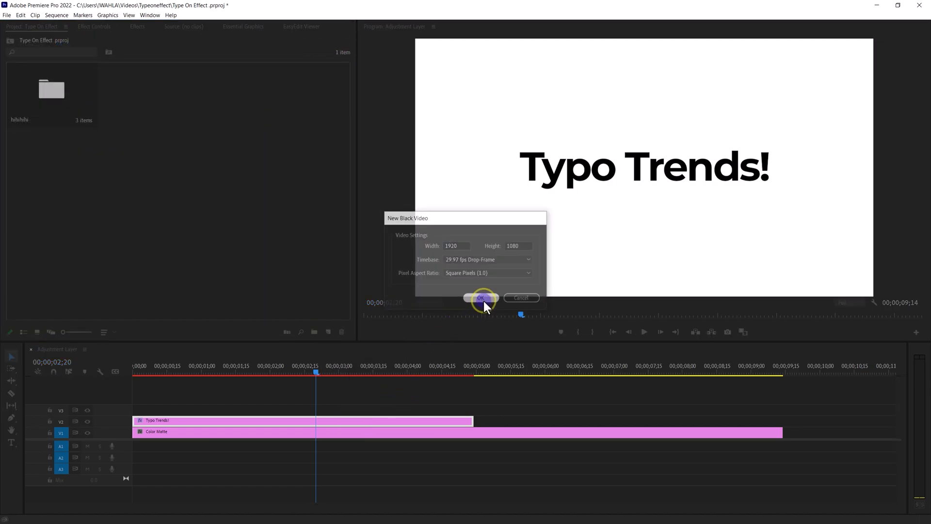
{"action": "left_click", "coordinate": [479, 297]}
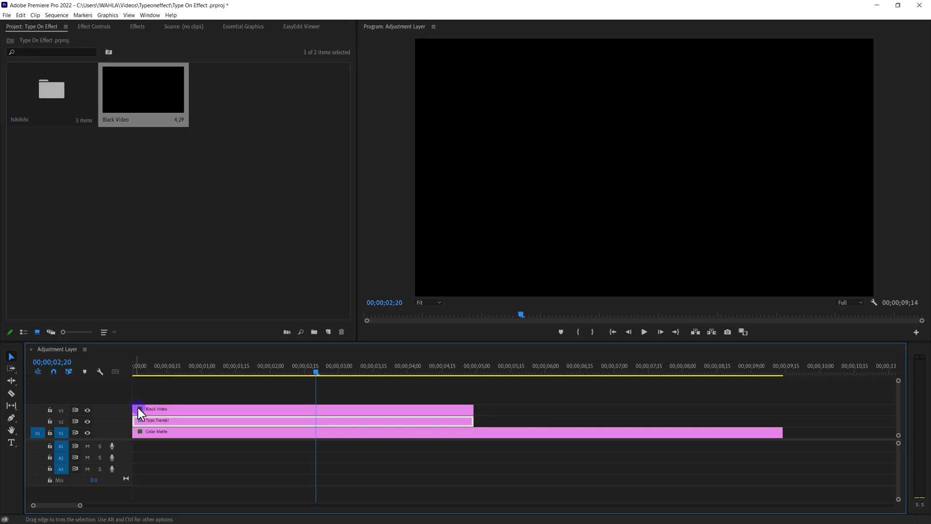
{"action": "left_click", "coordinate": [93, 26]}
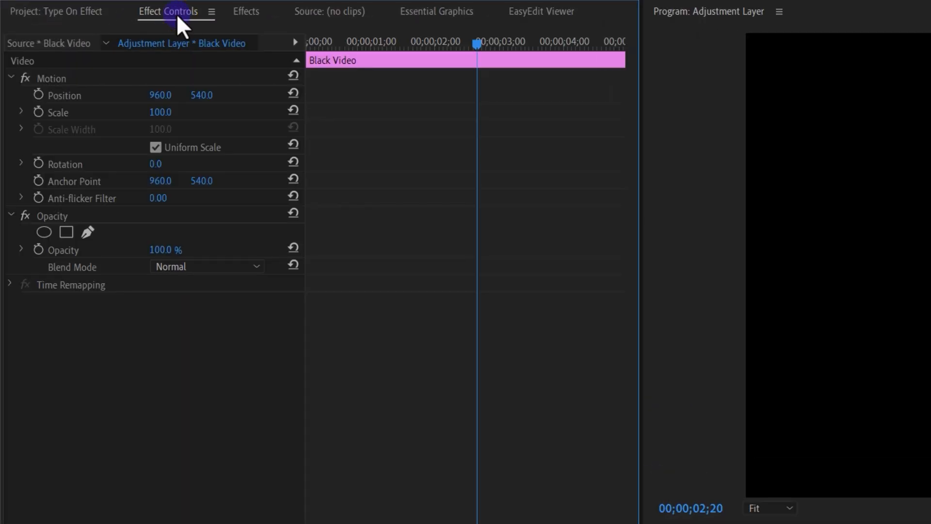
{"action": "left_click", "coordinate": [156, 147]}
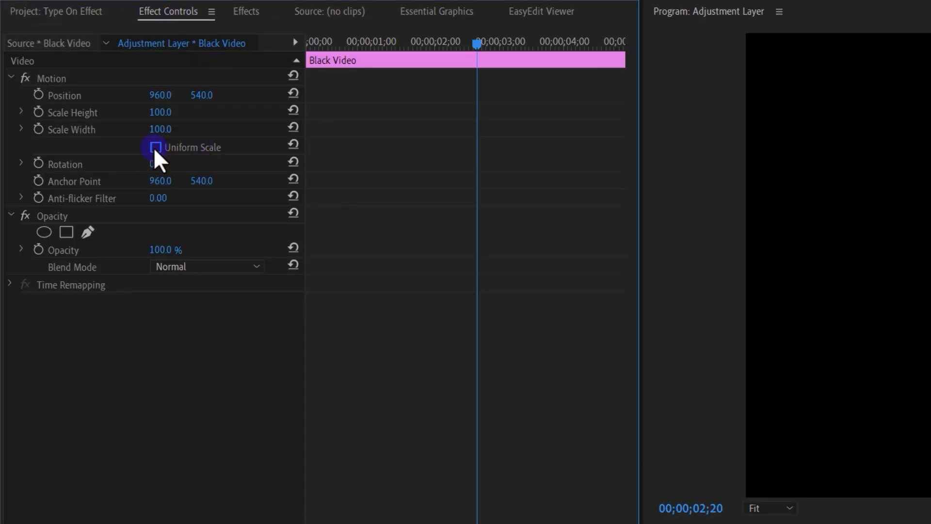
{"action": "double_click", "coordinate": [165, 112]}
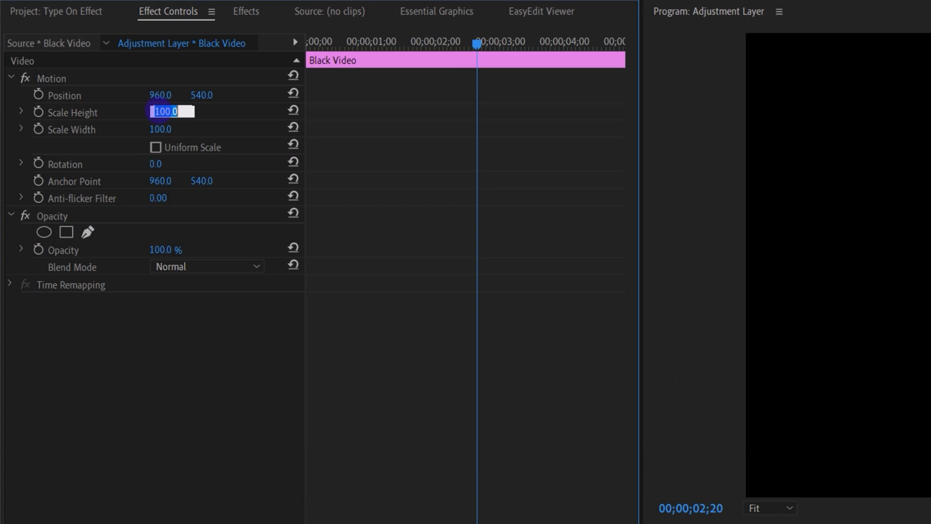
{"action": "type", "text": "1"}
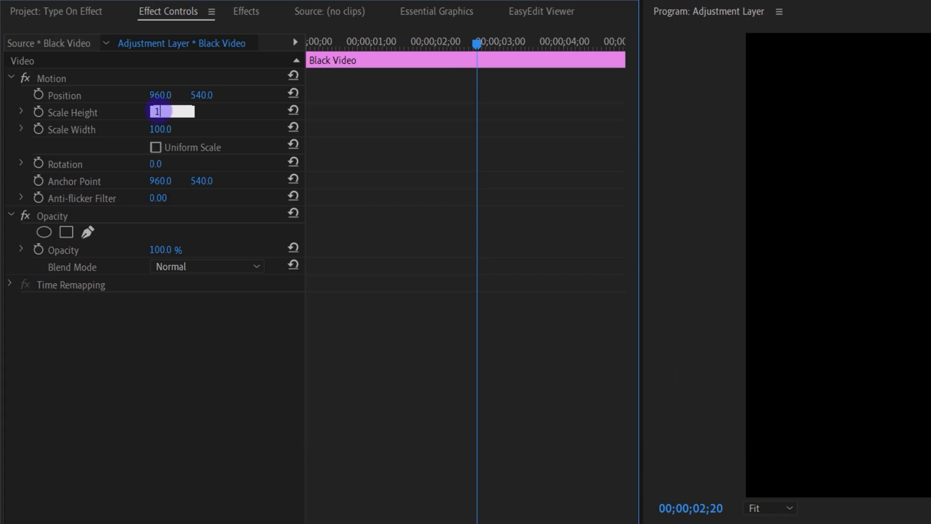
{"action": "key", "text": "Tab"}
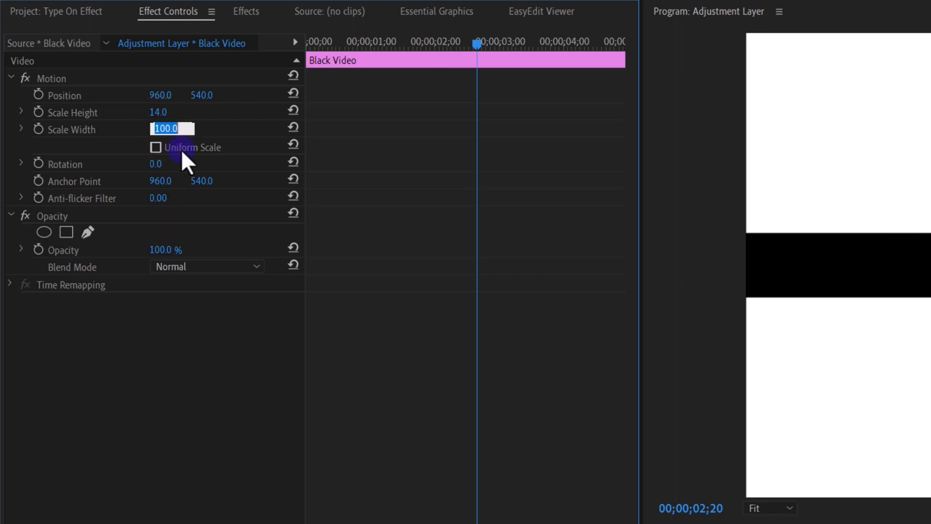
{"action": "type", "text": "0.4"}
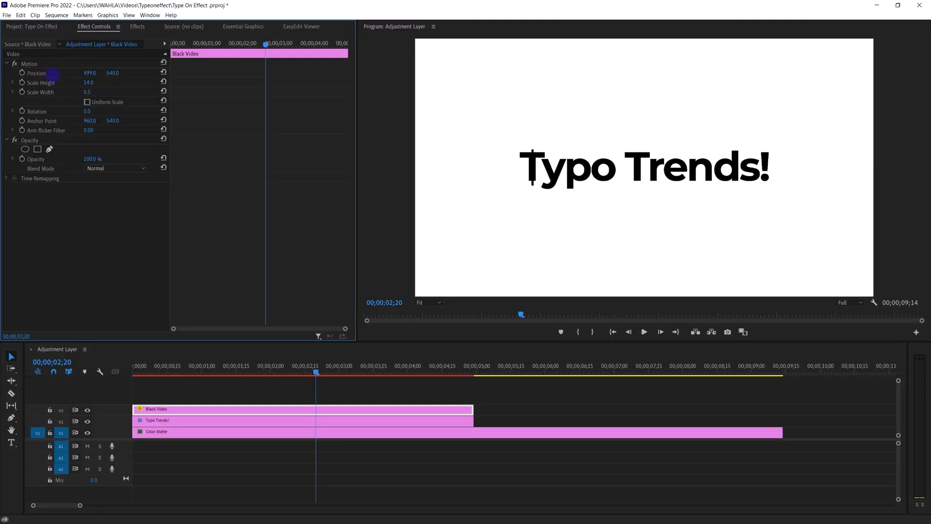
- Turn on Position keyframing for the black bar and shift it horizontally to track the letters
{"action": "left_click", "coordinate": [22, 73]}
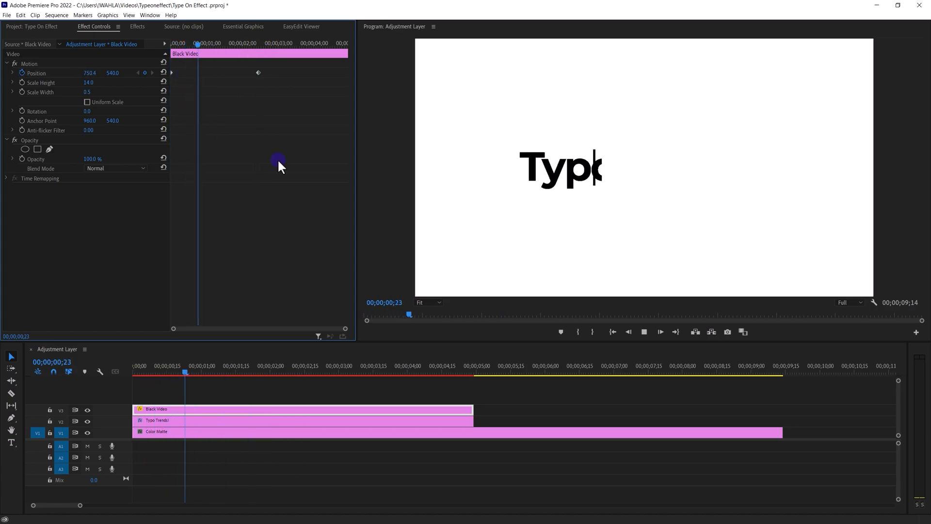
{"action": "left_click", "coordinate": [241, 43]}
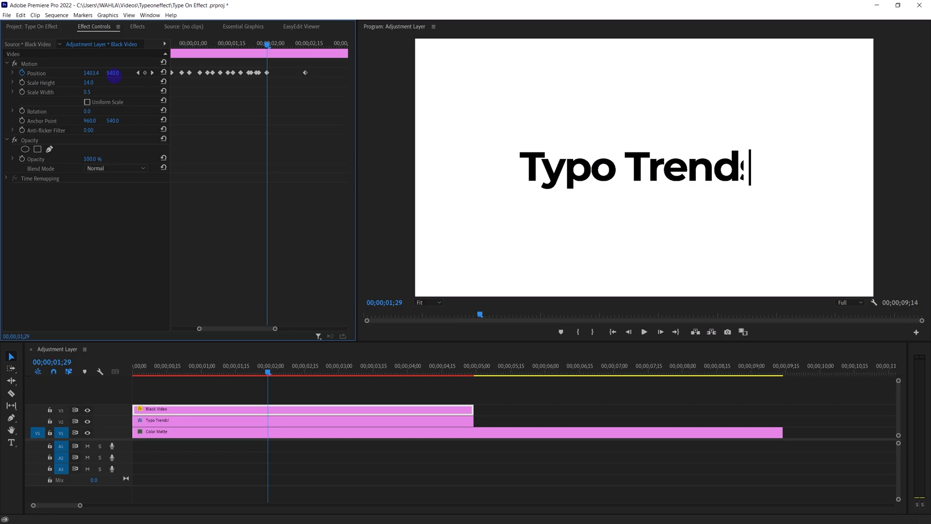
{"action": "left_click", "coordinate": [190, 27]}
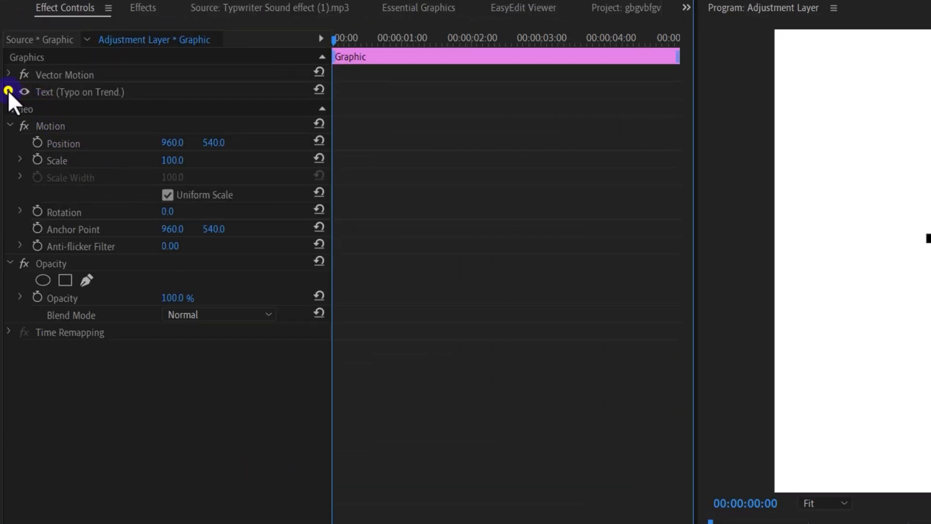
- Add Source Text keyframes spelling 'Typo on Trend' one letter at a time, then deselect the clip
{"action": "left_click", "coordinate": [10, 92]}
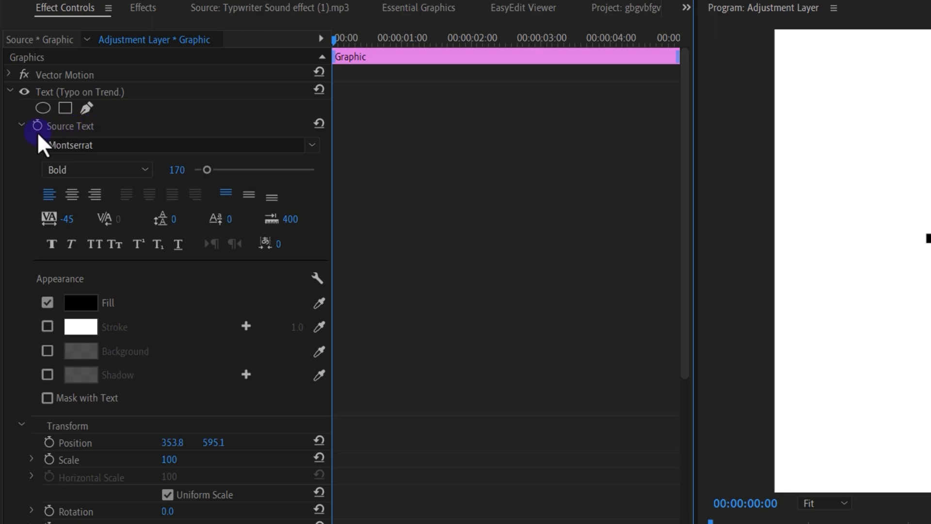
{"action": "left_click", "coordinate": [69, 126]}
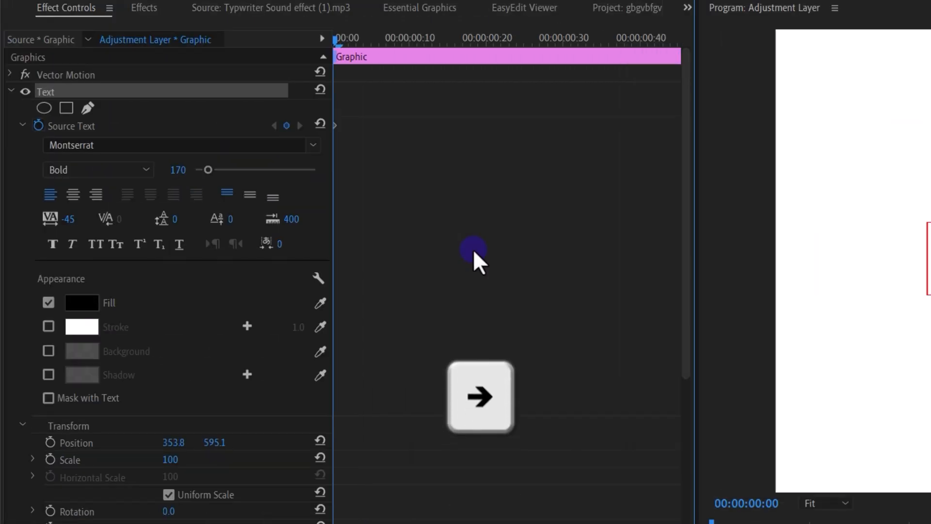
{"action": "mouse_move", "coordinate": [434, 145]}
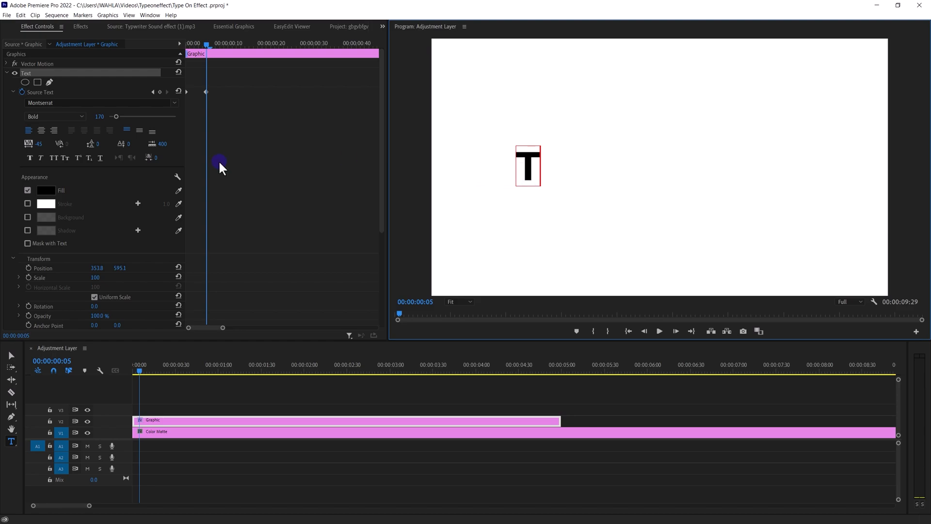
{"action": "mouse_move", "coordinate": [256, 148]}
{"action": "type", "text": "ypo on Trend"}
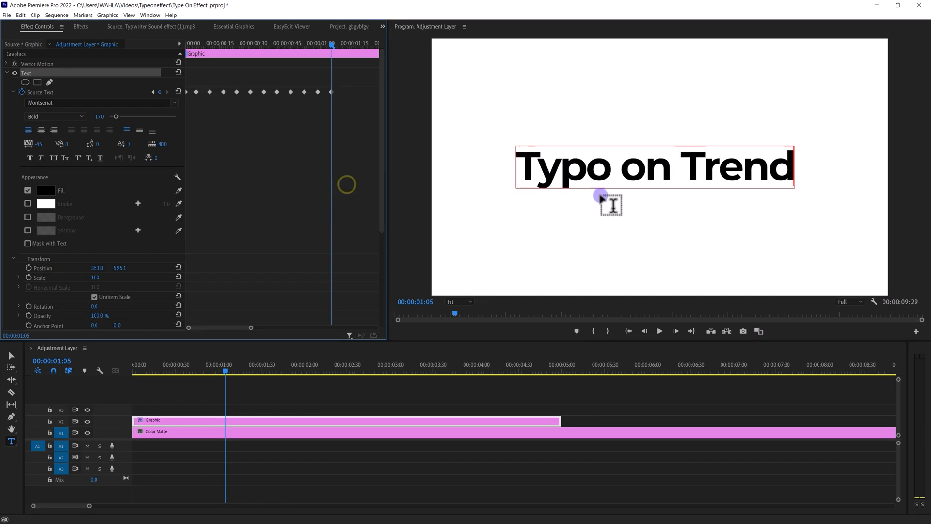
{"action": "left_click", "coordinate": [178, 392]}
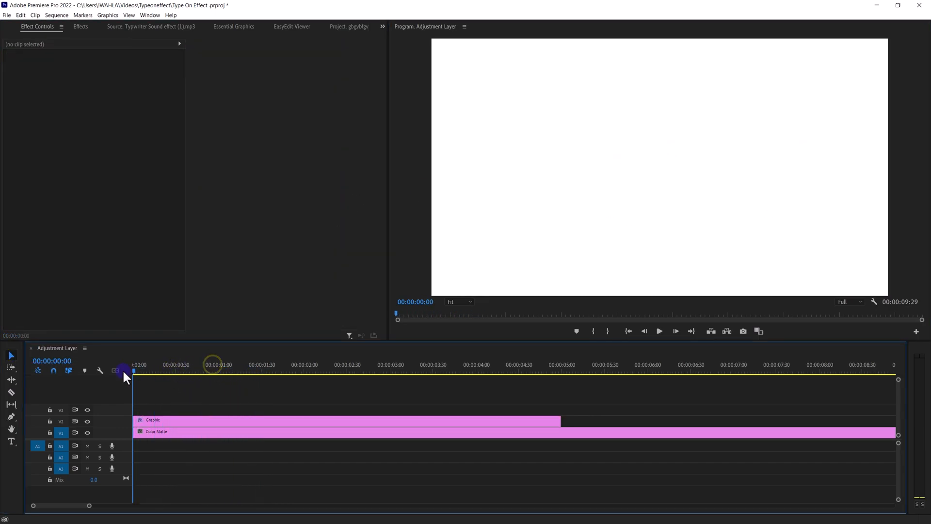
- Put a Black Video clip on V3, disable Uniform Scale and set its scale to 14
{"action": "left_click", "coordinate": [174, 369]}
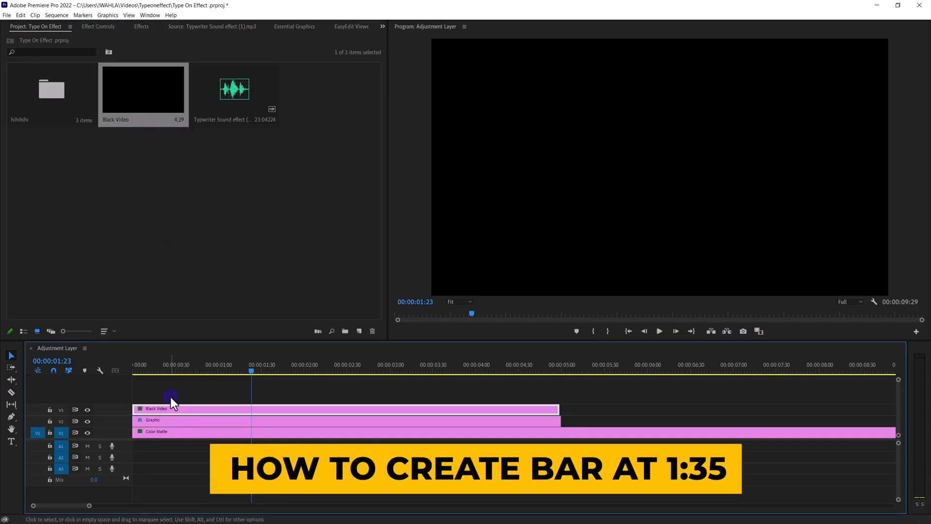
{"action": "left_click", "coordinate": [98, 26]}
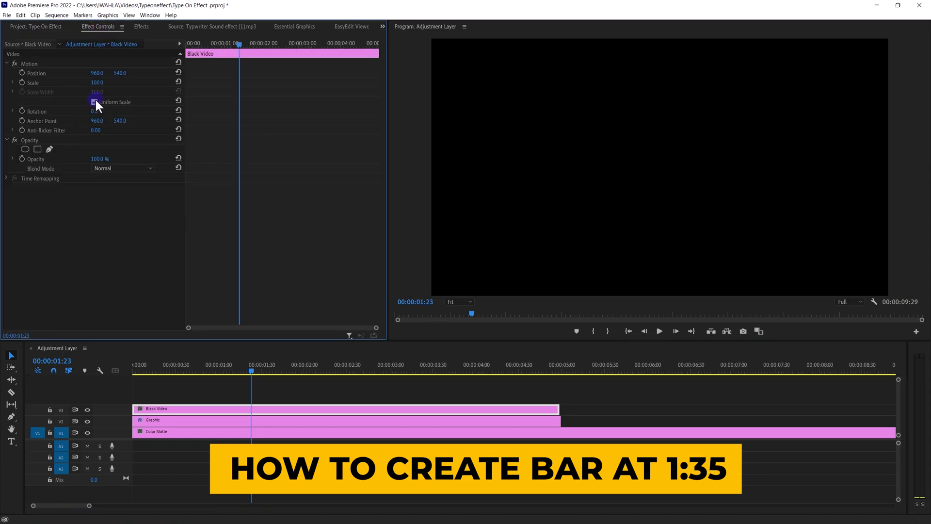
{"action": "left_click", "coordinate": [94, 101]}
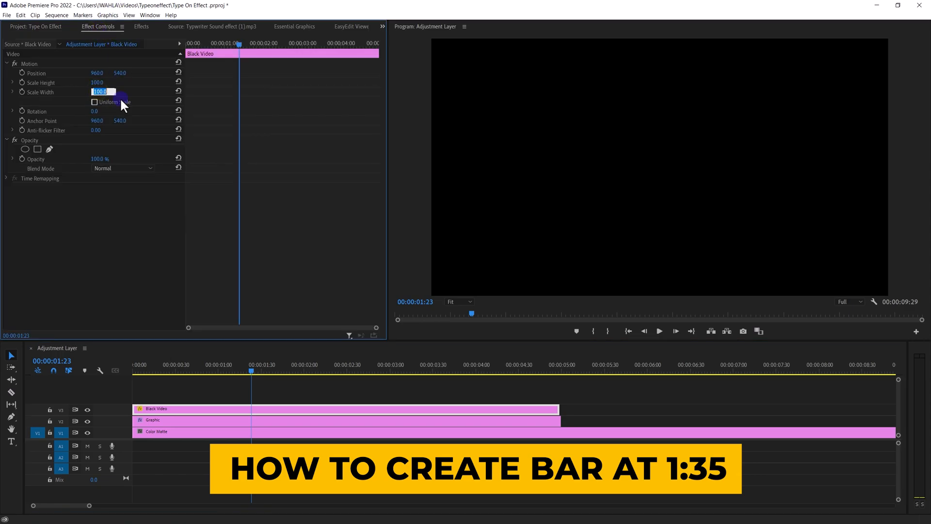
{"action": "type", "text": "14"}
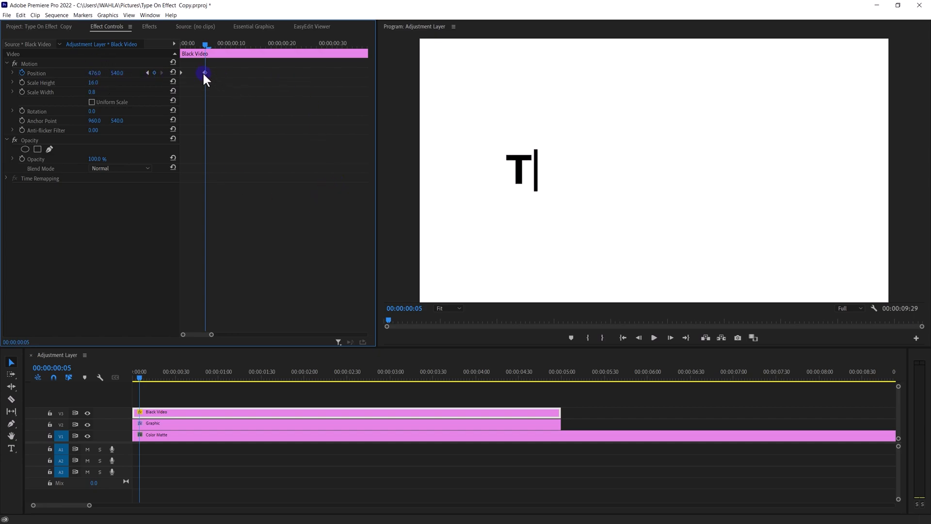
- Set the bar's Position keyframes to Hold interpolation so it jumps behind each letter
{"action": "right_click", "coordinate": [204, 73]}
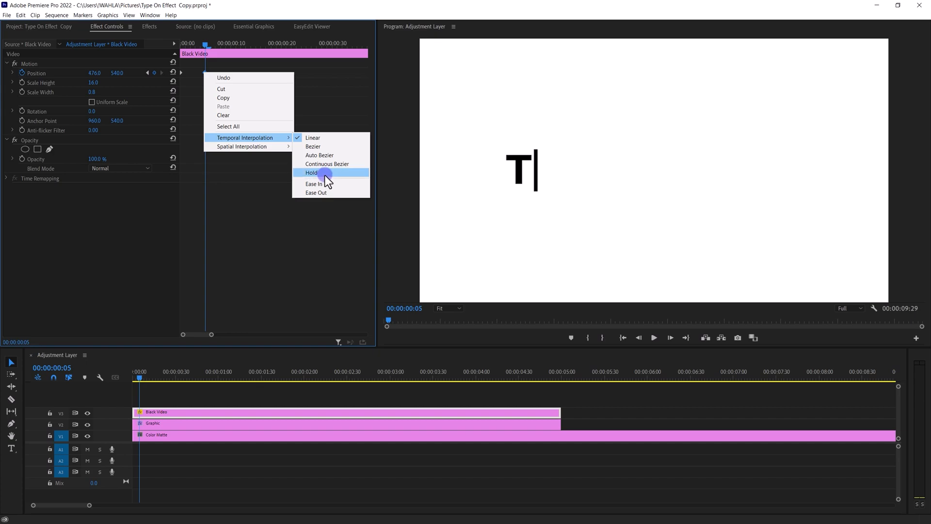
{"action": "left_click", "coordinate": [311, 172]}
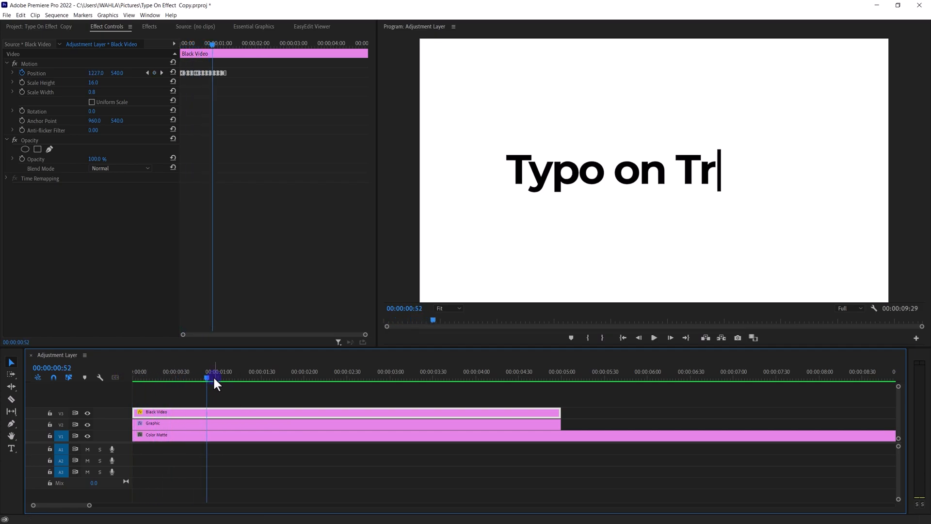
{"action": "type", "text": "end."}
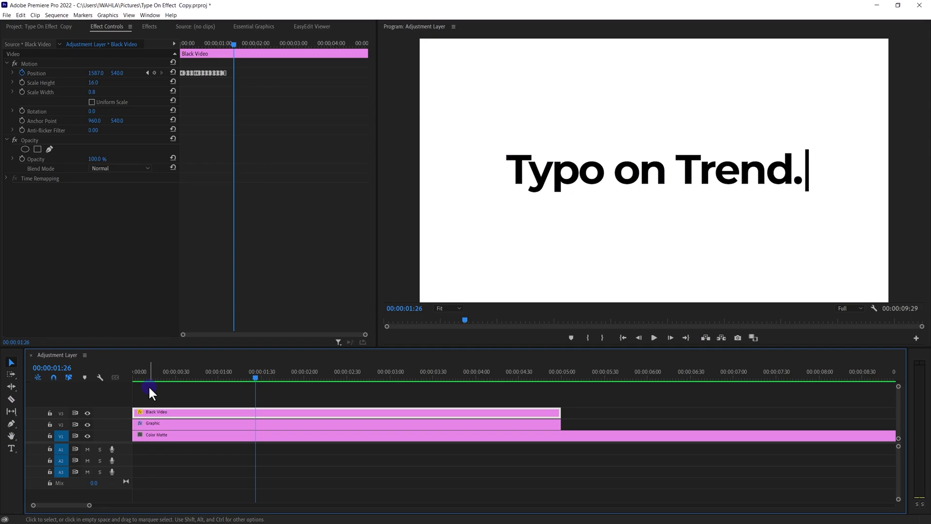
{"action": "mouse_move", "coordinate": [153, 399]}
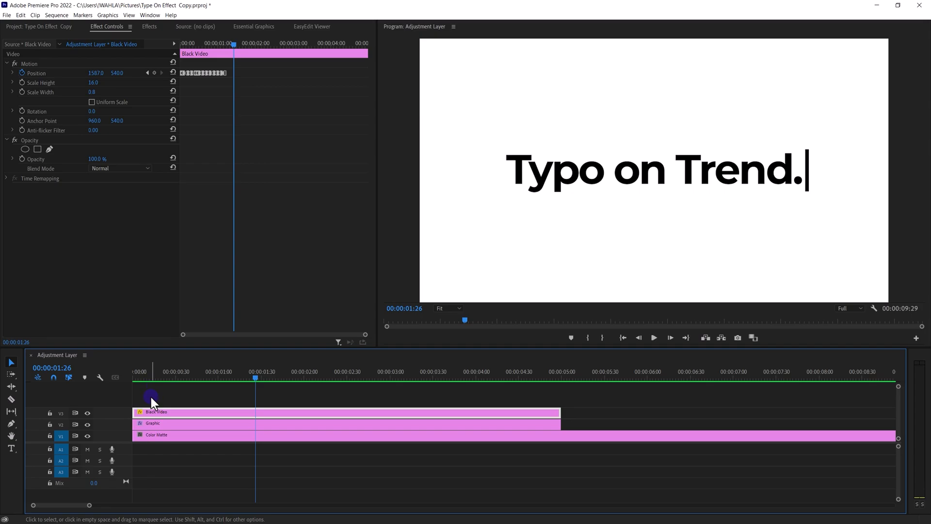
- Move the Graphic and Black Video clips about one second later on the timeline
{"action": "left_click", "coordinate": [172, 423]}
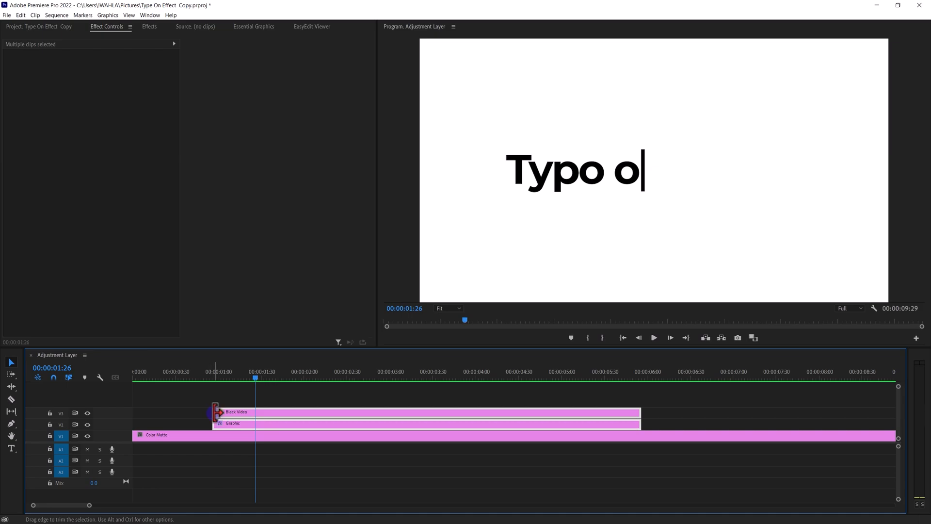
{"action": "left_click", "coordinate": [281, 413]}
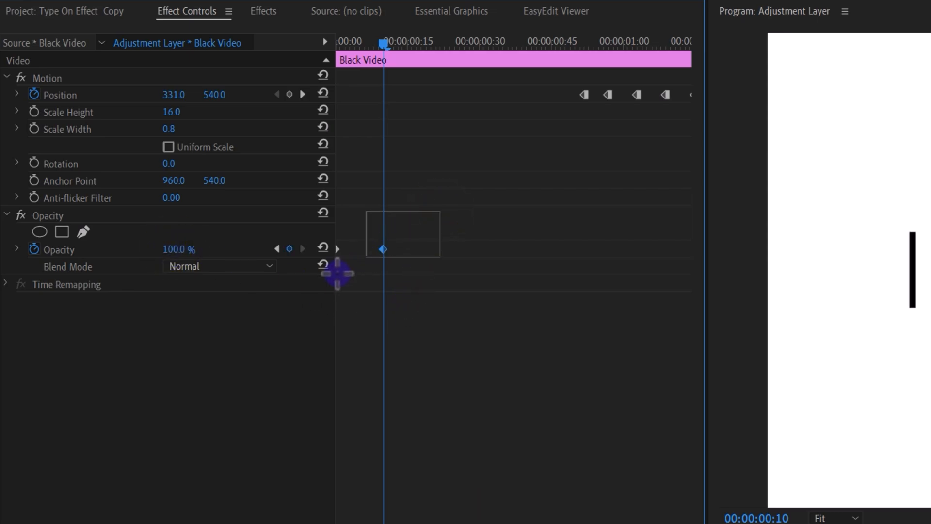
- Add alternating 100% and 0% Opacity keyframes to the bar with Hold interpolation
{"action": "right_click", "coordinate": [382, 249]}
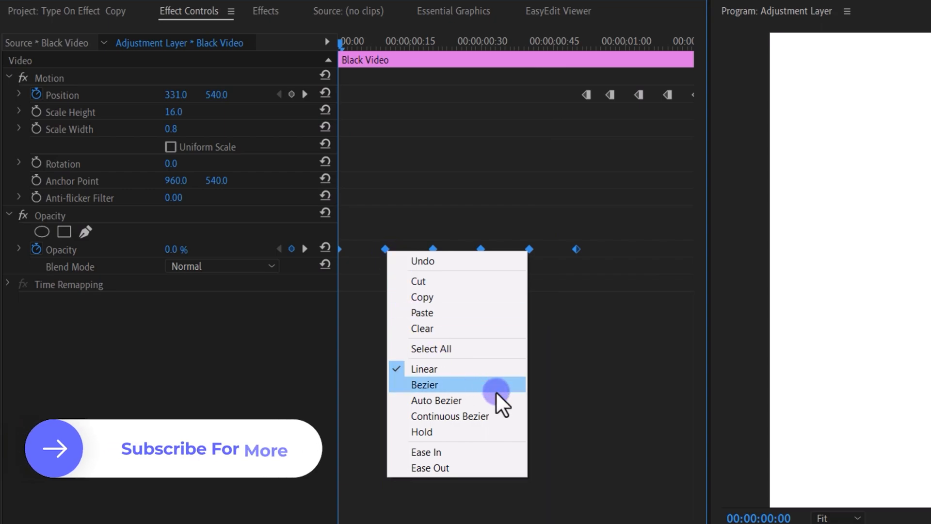
{"action": "left_click", "coordinate": [425, 385]}
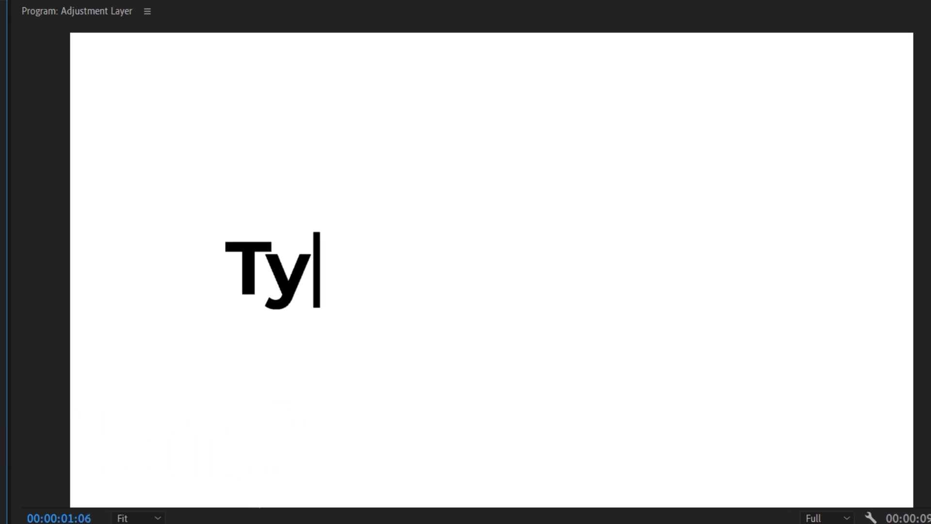
{"action": "right_click", "coordinate": [574, 249]}
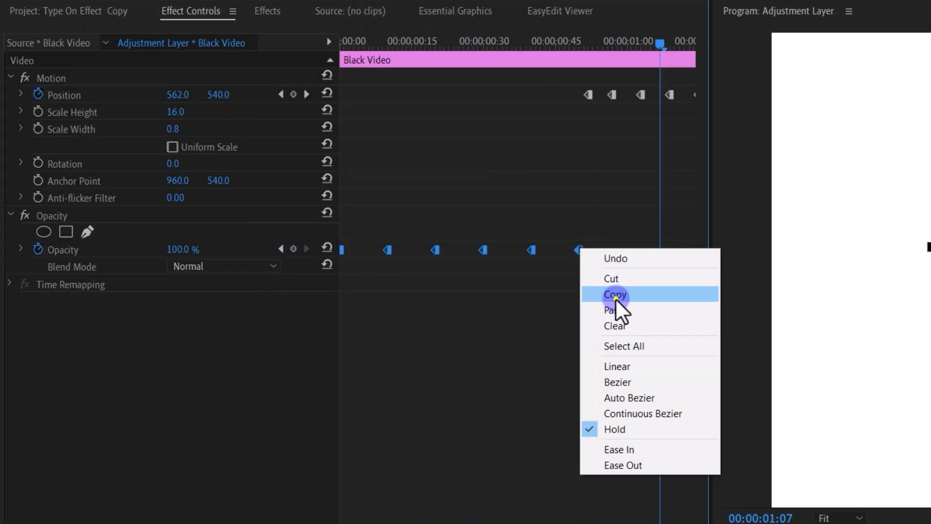
- Copy the blink Opacity keyframes, paste them after the last text keyframe, and save
{"action": "left_click", "coordinate": [615, 294]}
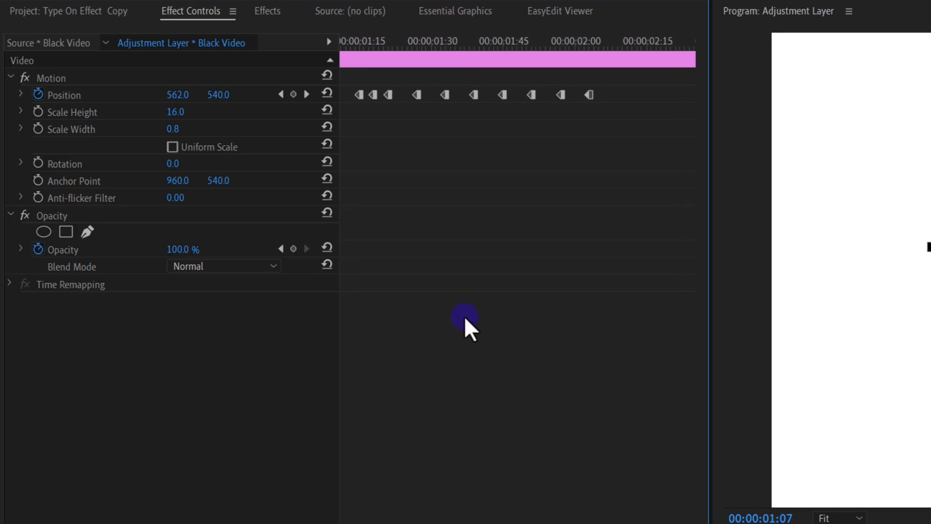
{"action": "left_click", "coordinate": [605, 42]}
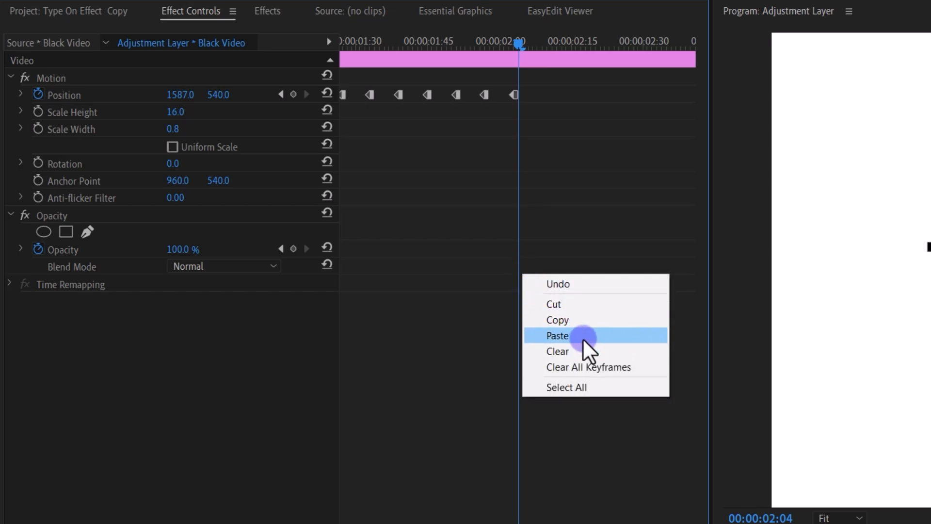
{"action": "left_click", "coordinate": [558, 335]}
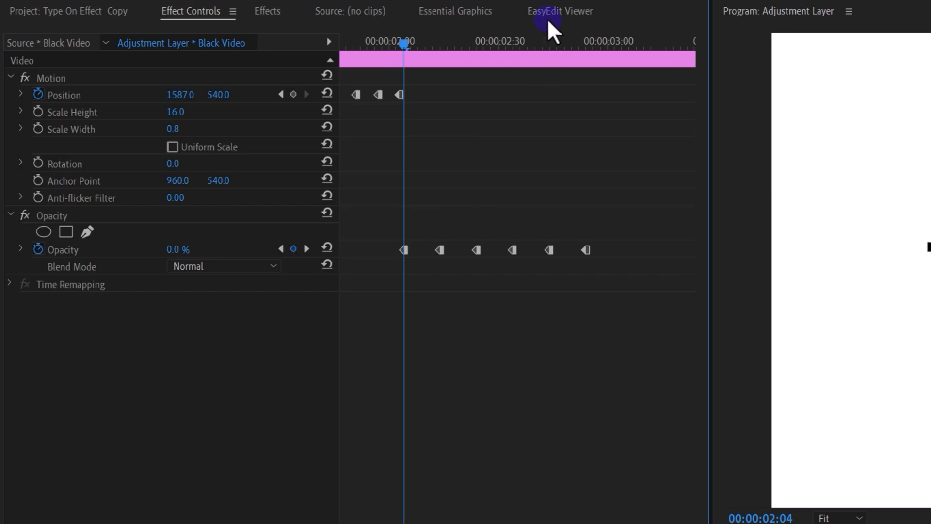
{"action": "left_click", "coordinate": [307, 249]}
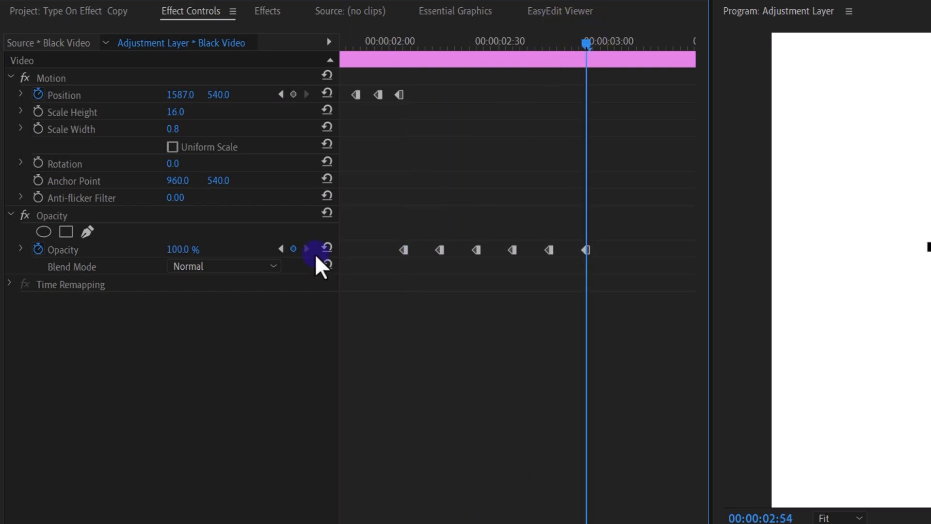
{"action": "key", "text": "ctrl+s"}
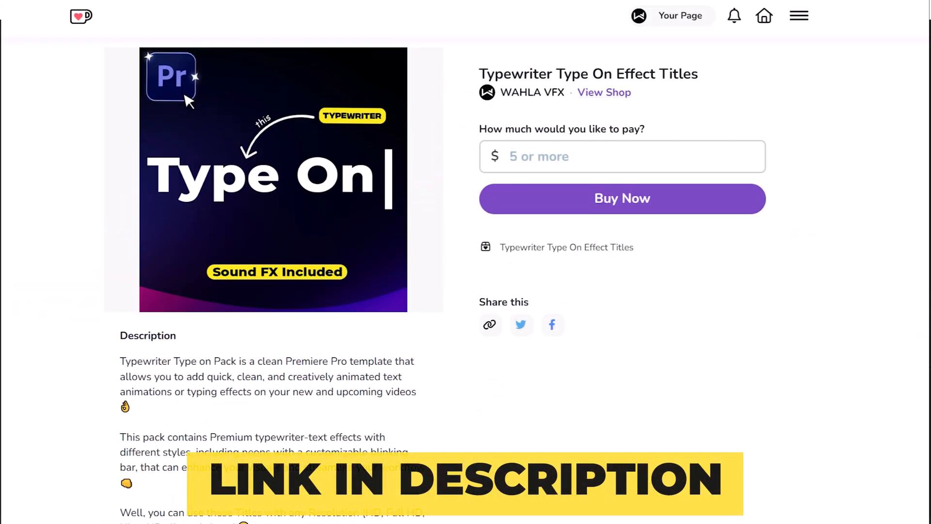
- Scroll the Typewriter Type On Effect Titles page down to its project features list
{"action": "scroll", "scroll_direction": "down", "scroll_amount": 3}
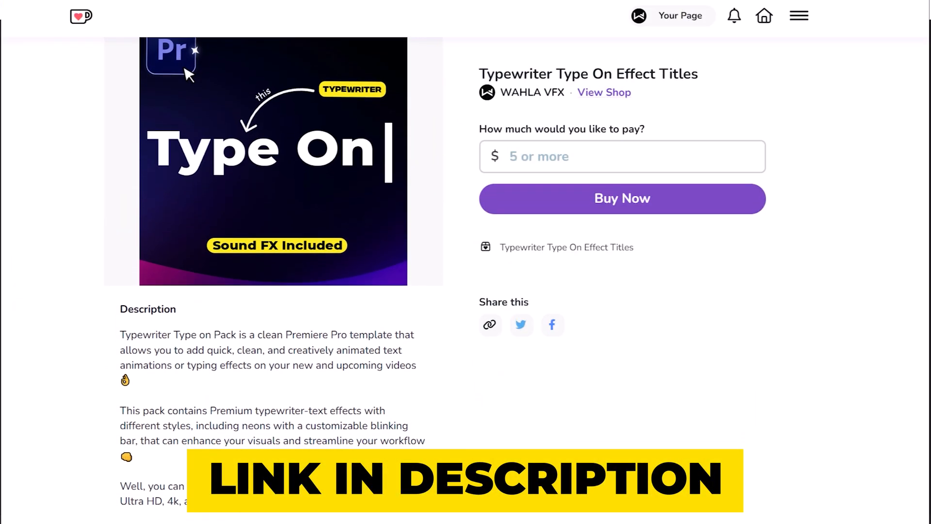
{"action": "scroll", "scroll_direction": "down", "scroll_amount": 3}
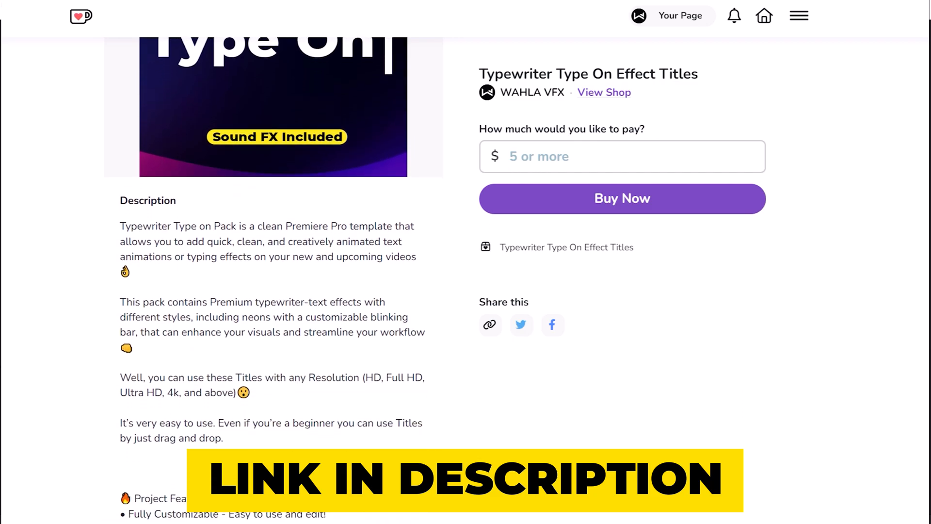
{"action": "scroll", "scroll_direction": "down", "scroll_amount": 3}
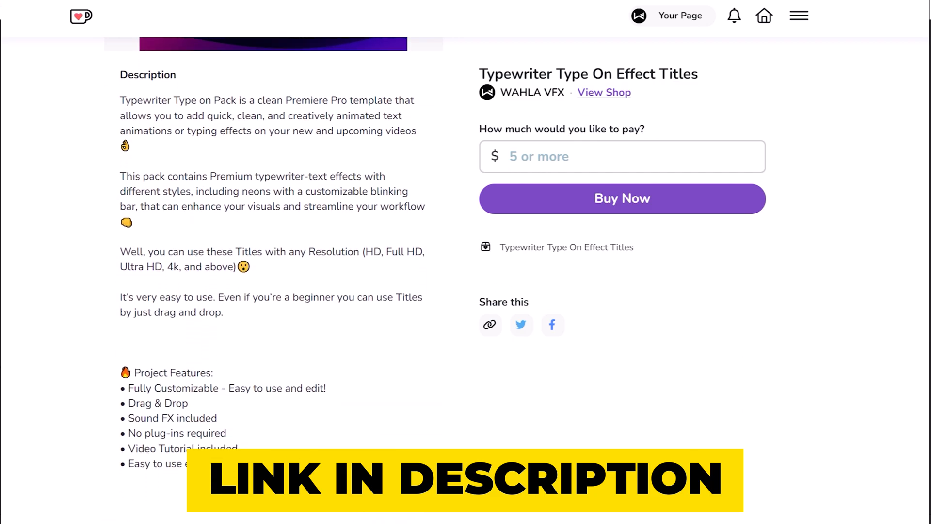